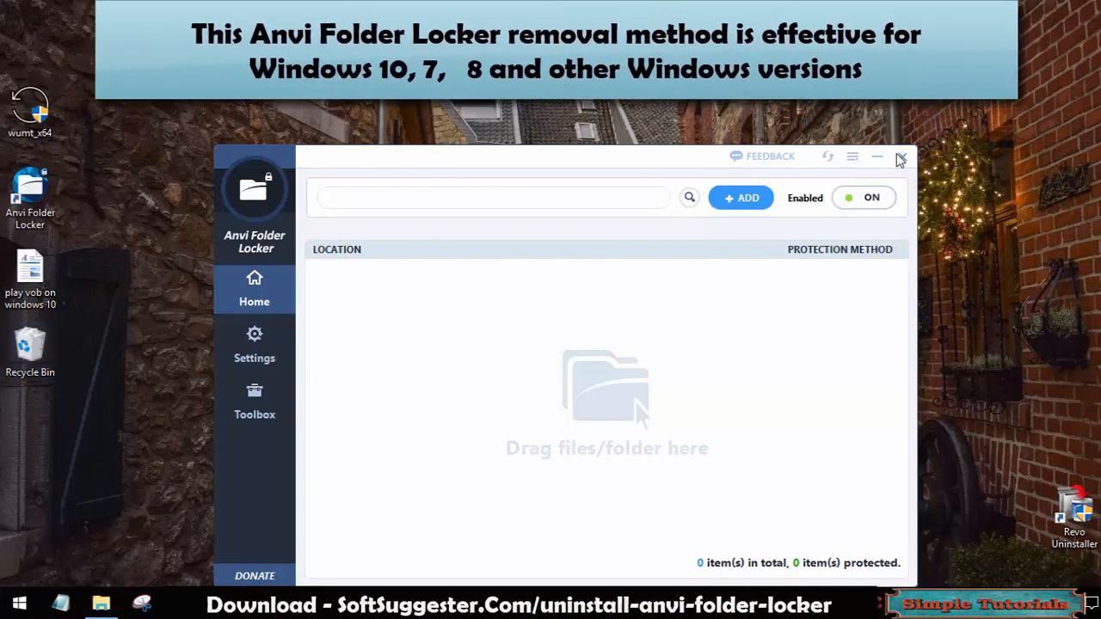
Close the Anvi Folder Locker window showing the empty protected-items list.
left_click(902, 156)
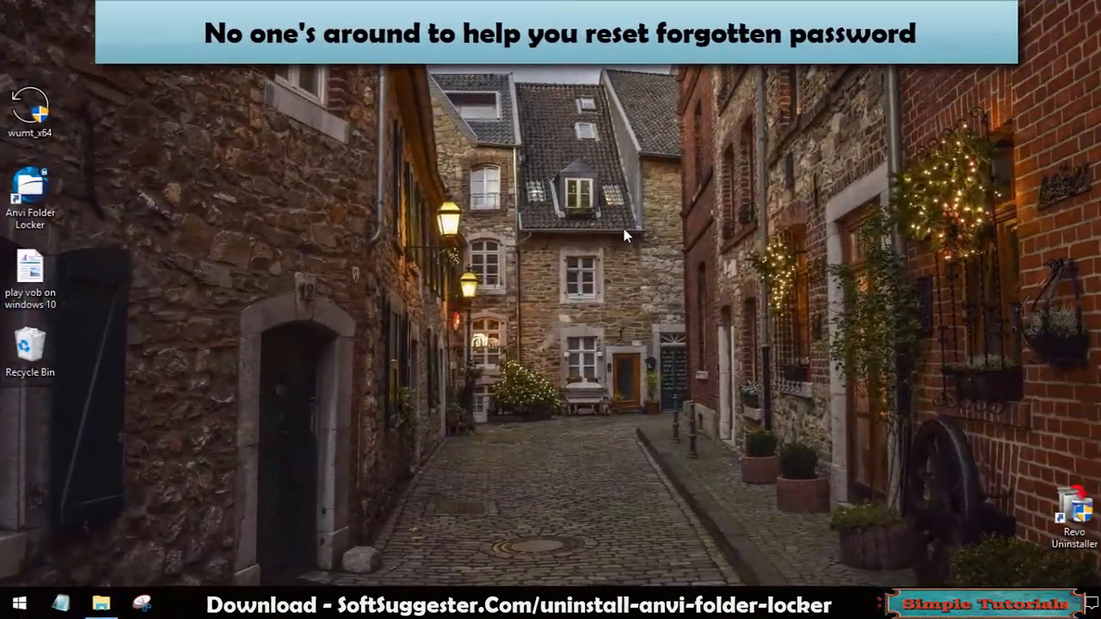
mouse_move(691, 237)
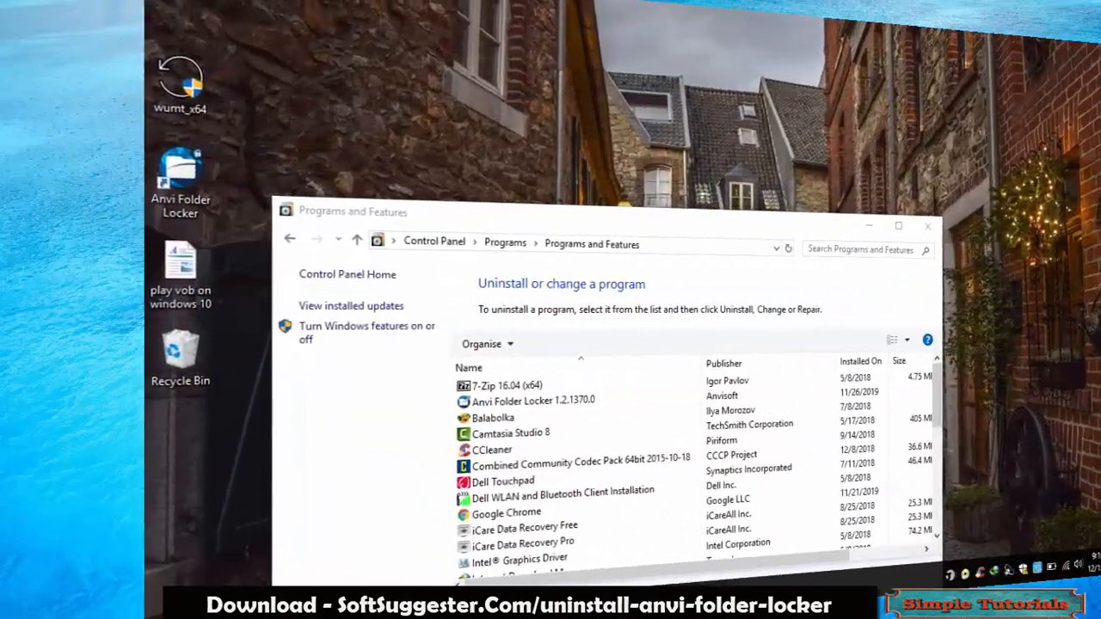
Attempt to uninstall Anvi Folder Locker from Programs and Features and dismiss the wait message.
left_click(355, 397)
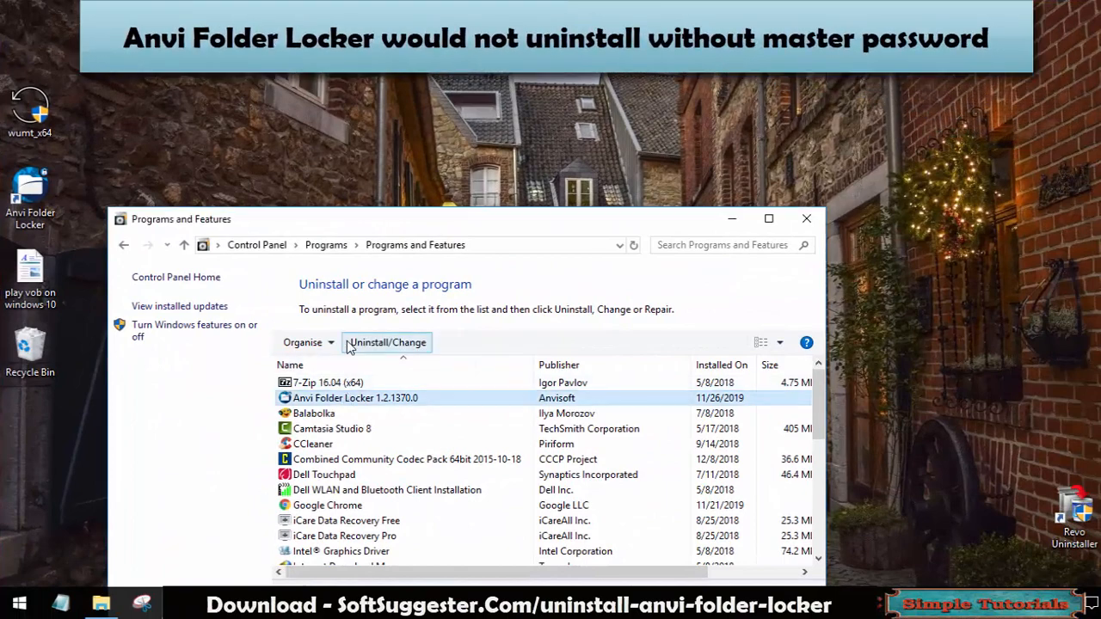
mouse_move(520, 415)
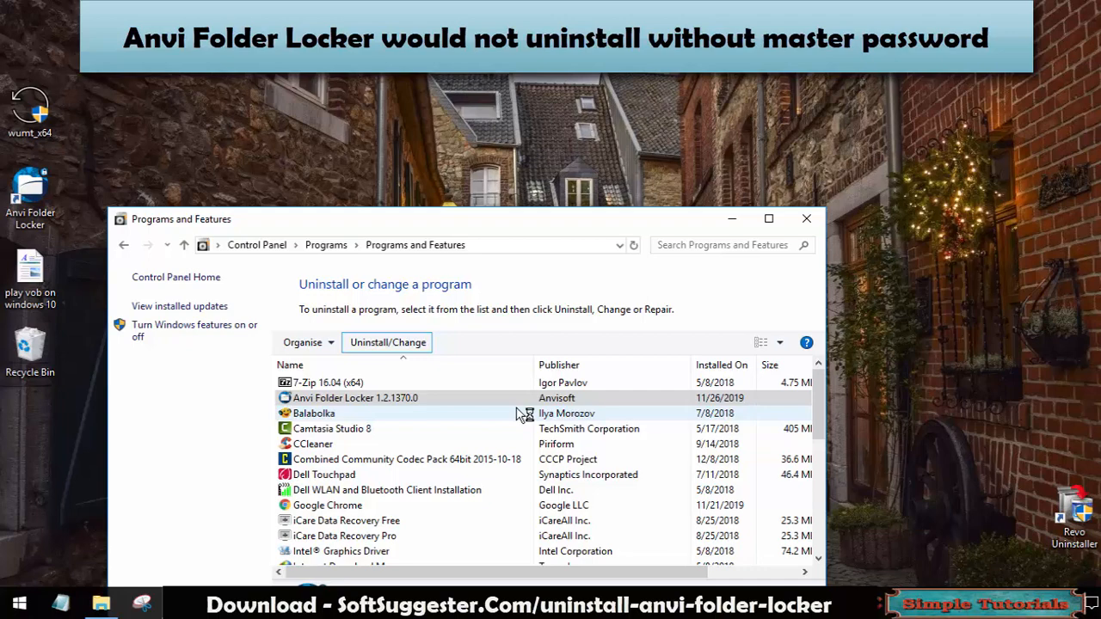
mouse_move(349, 342)
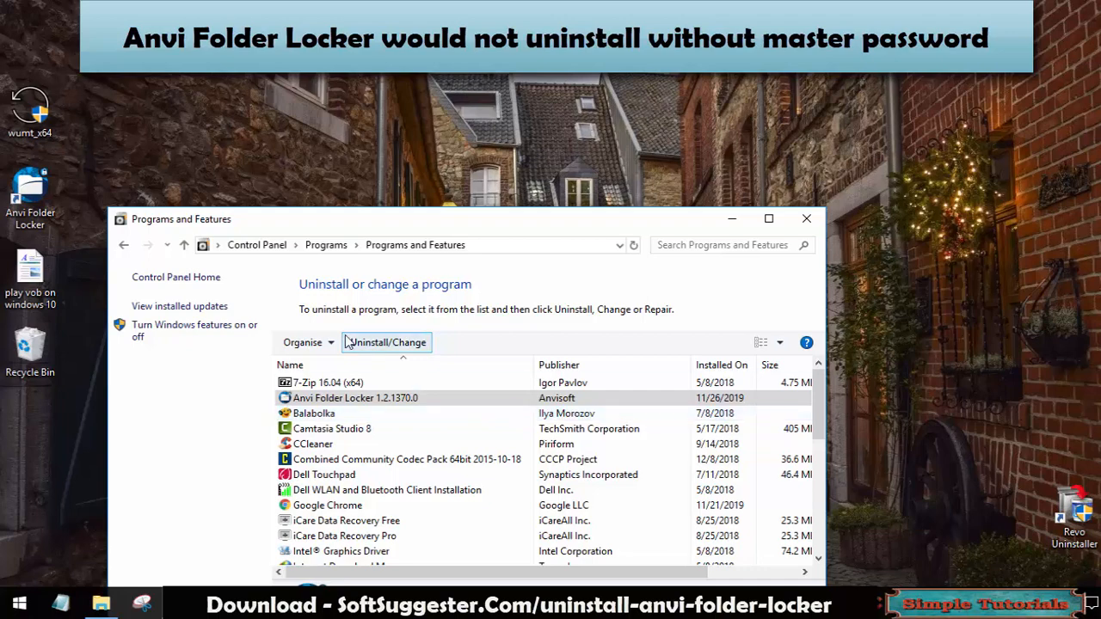
left_click(387, 343)
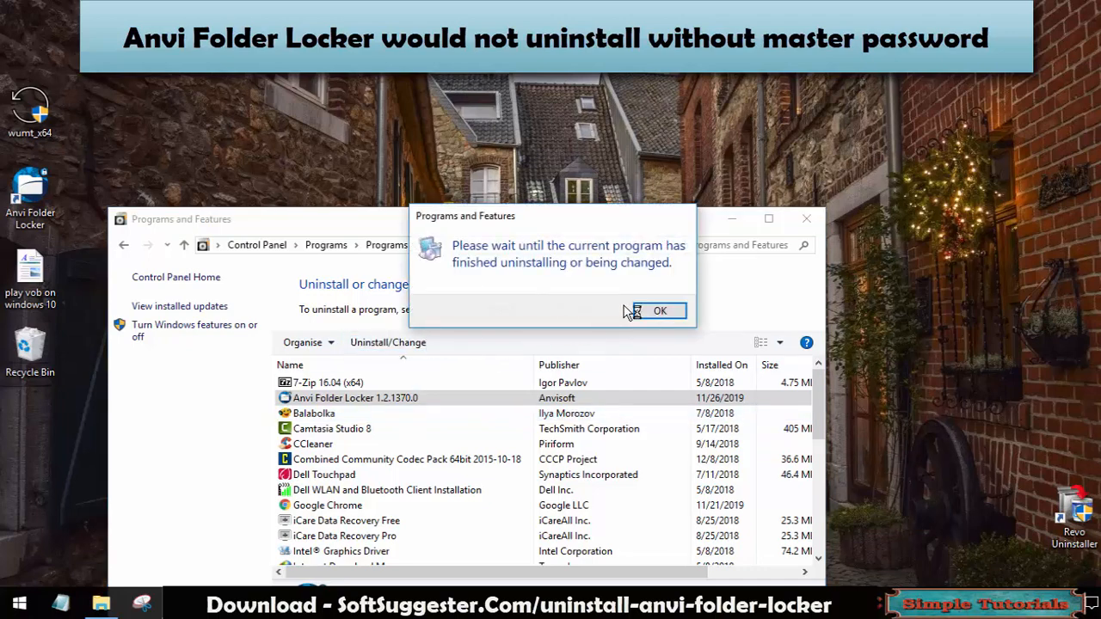
left_click(659, 311)
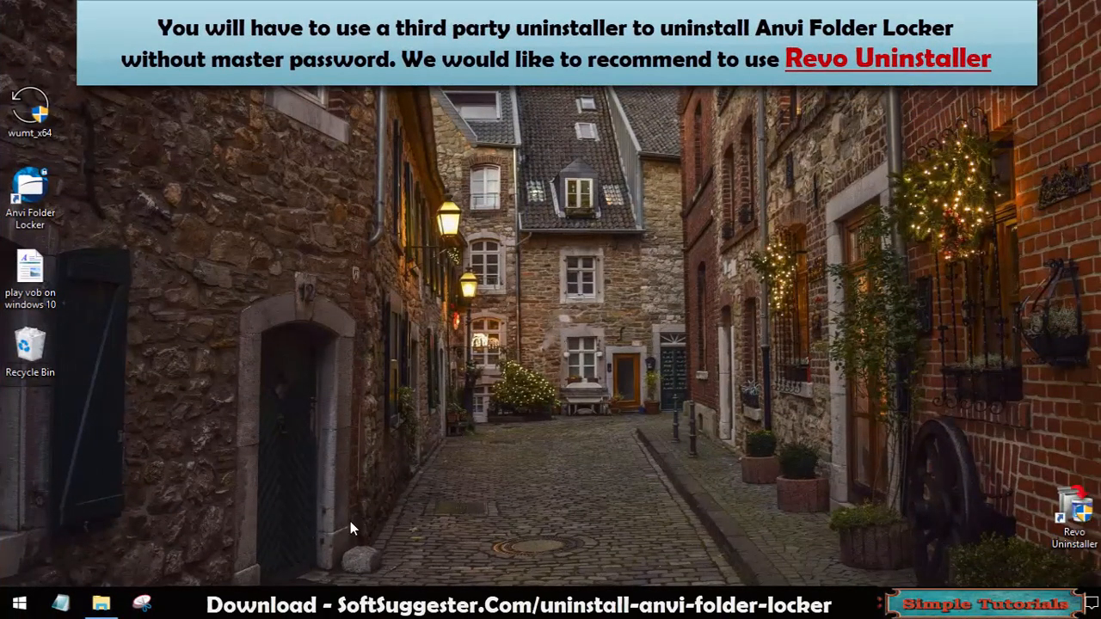
double_click(1071, 507)
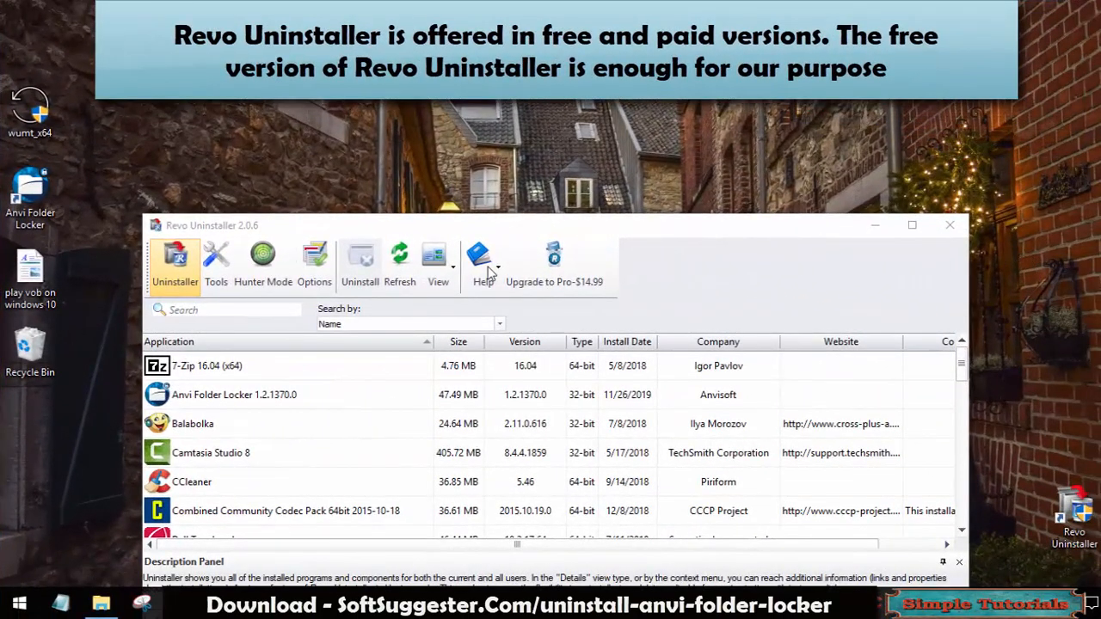
left_click(234, 395)
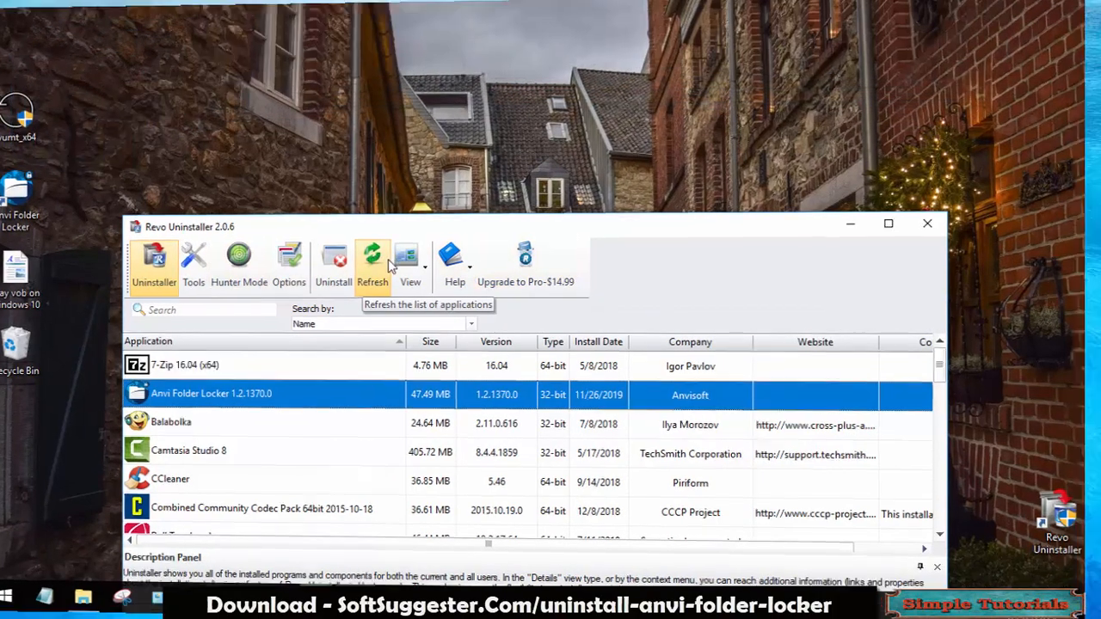
left_click(927, 224)
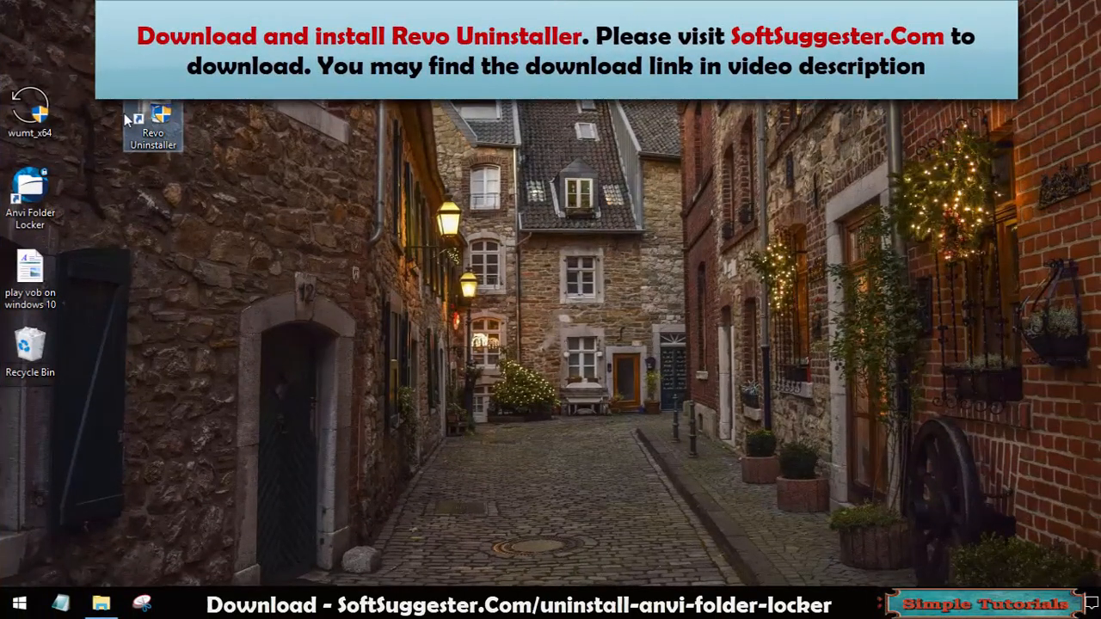
mouse_move(245, 351)
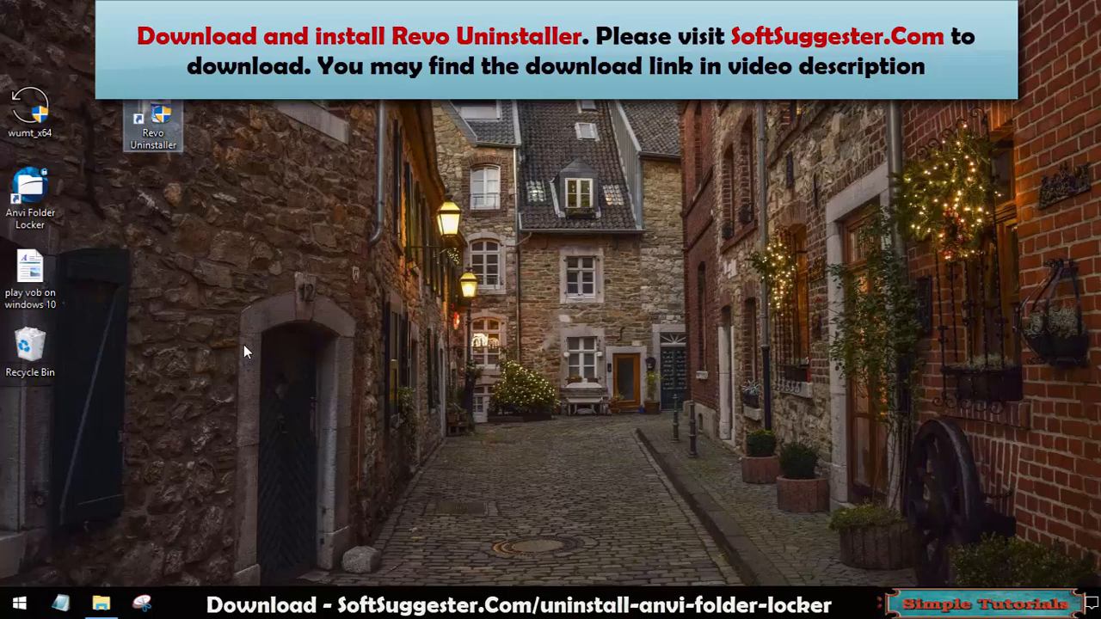
mouse_move(239, 347)
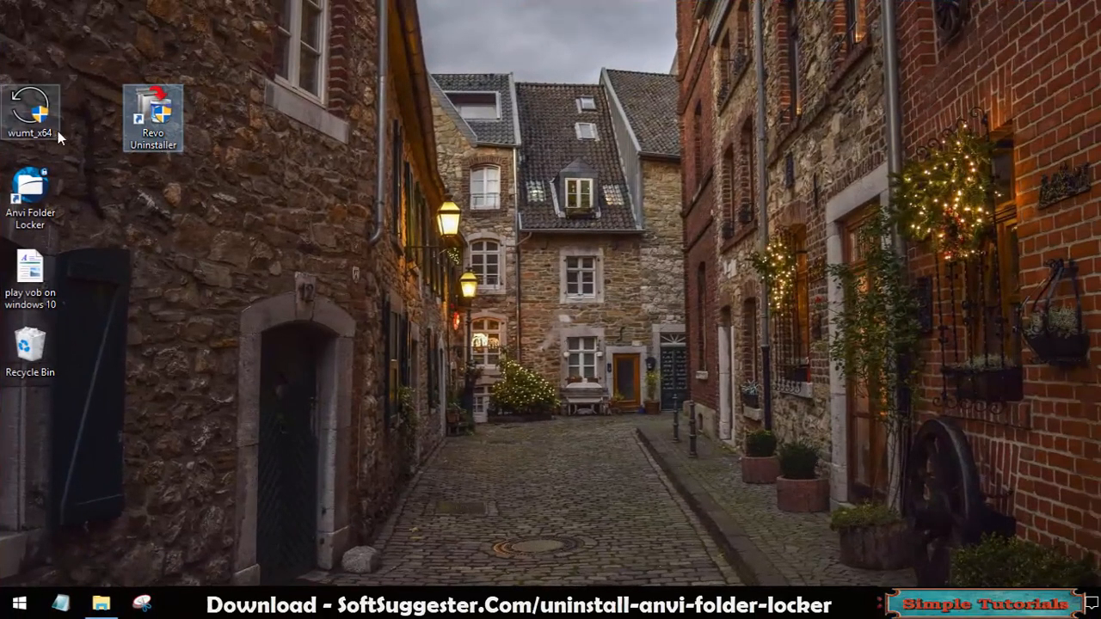
Launch Revo Uninstaller, uninstall Anvi Folder Locker, cancel the password prompt, and scan for leftovers.
double_click(153, 112)
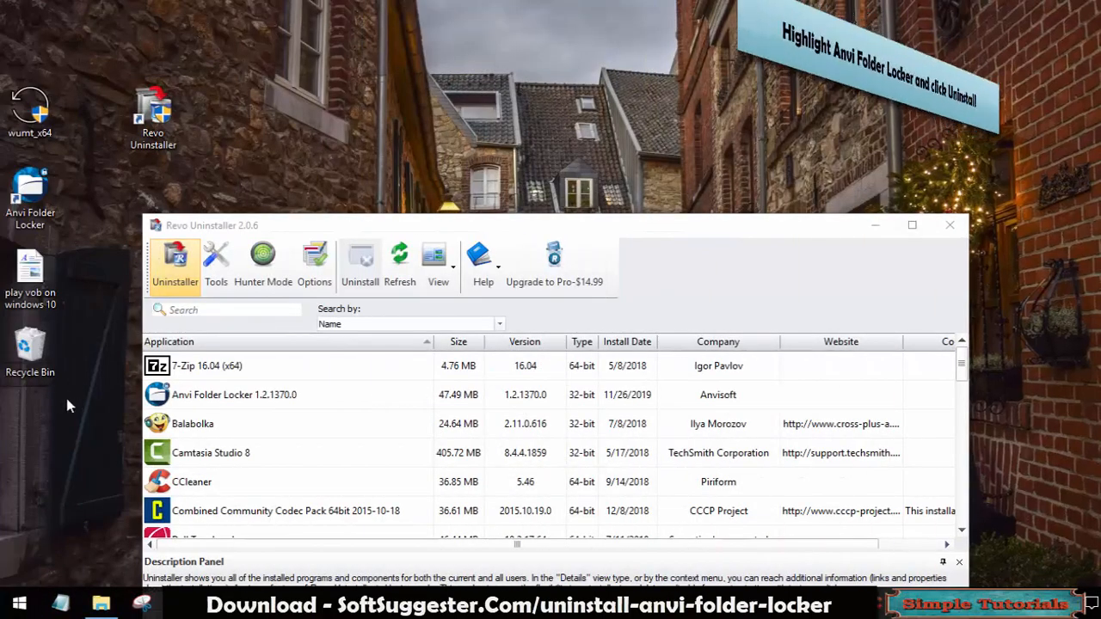
left_click(234, 394)
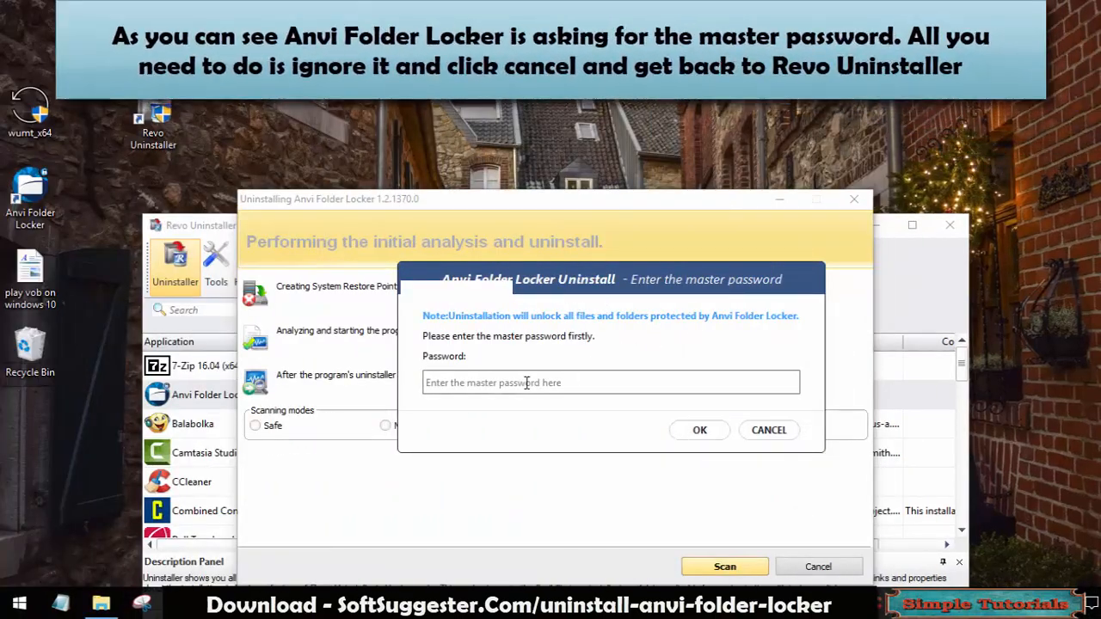
mouse_move(607, 411)
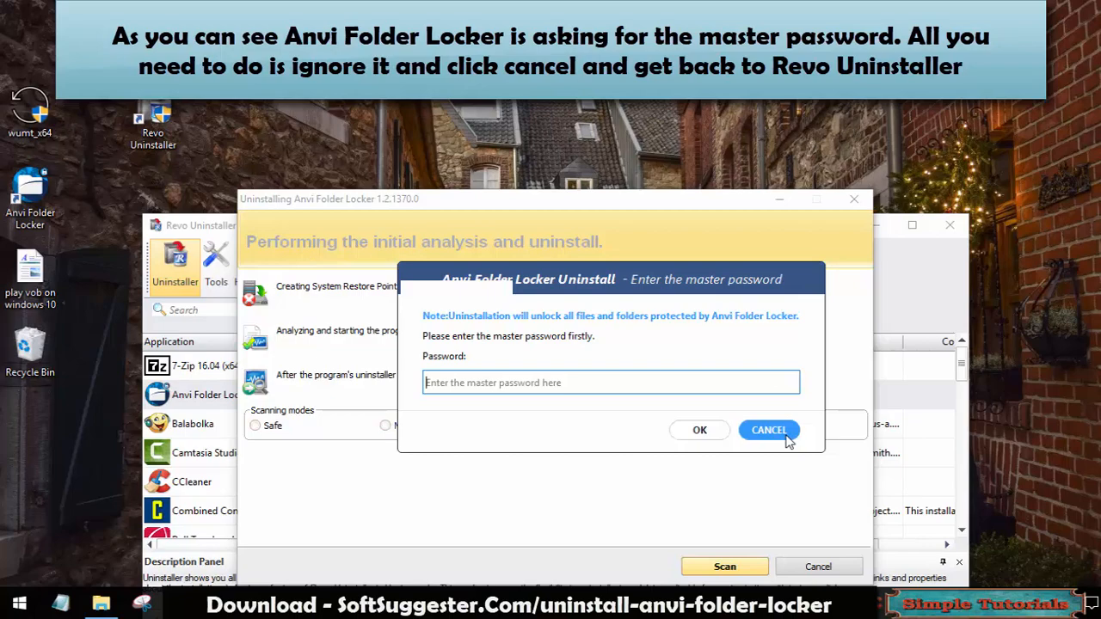
left_click(768, 431)
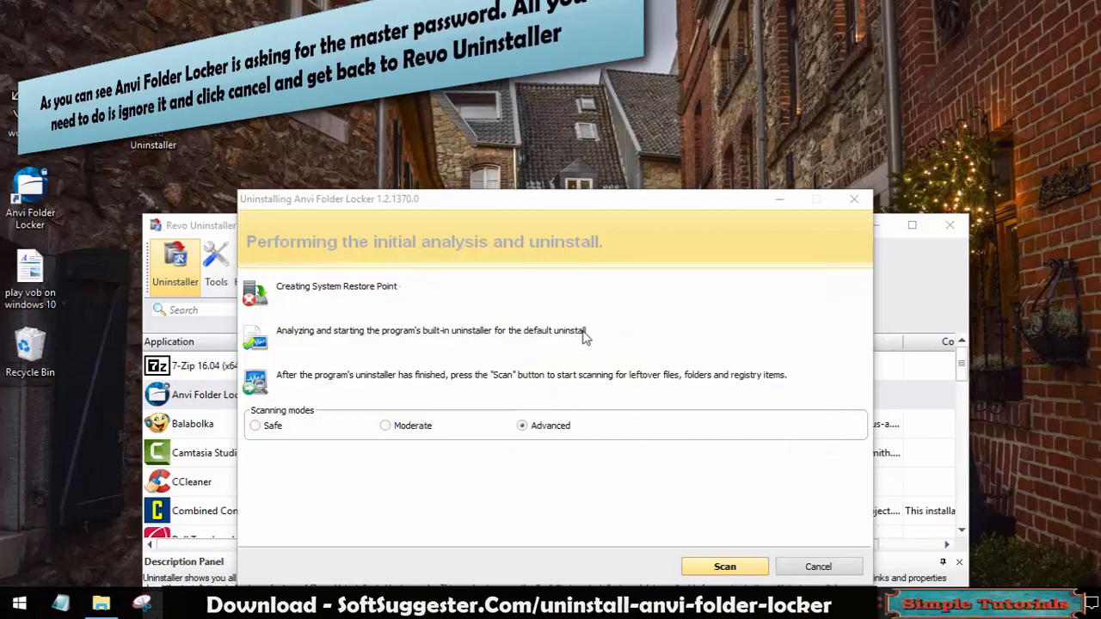
left_click(724, 566)
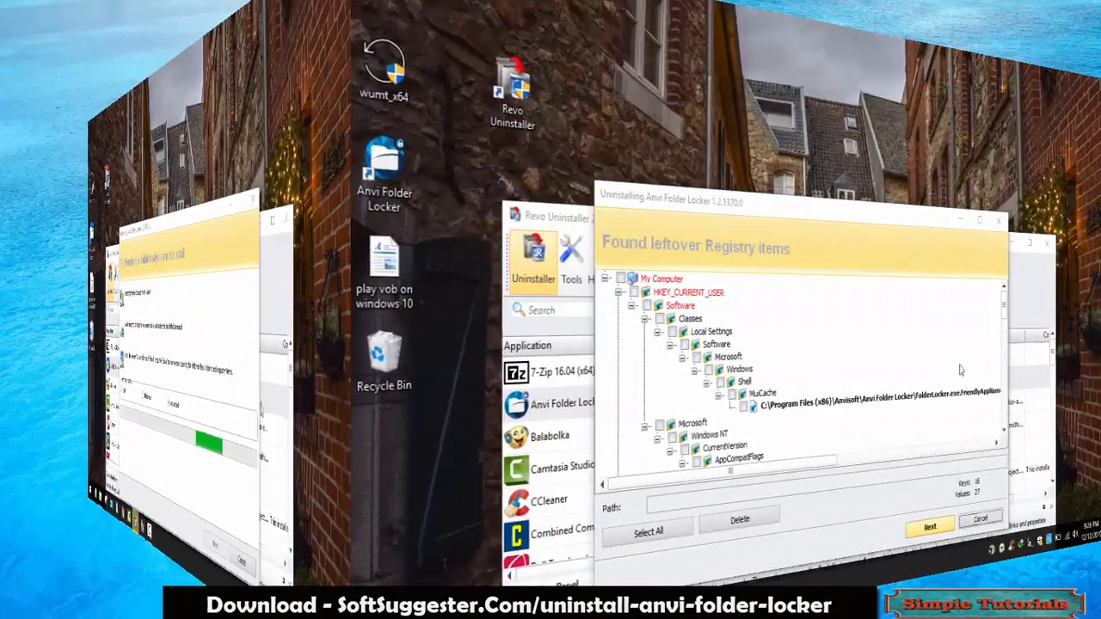
Select and delete every leftover Anvi Folder Locker registry item, confirming with Yes.
left_click(645, 526)
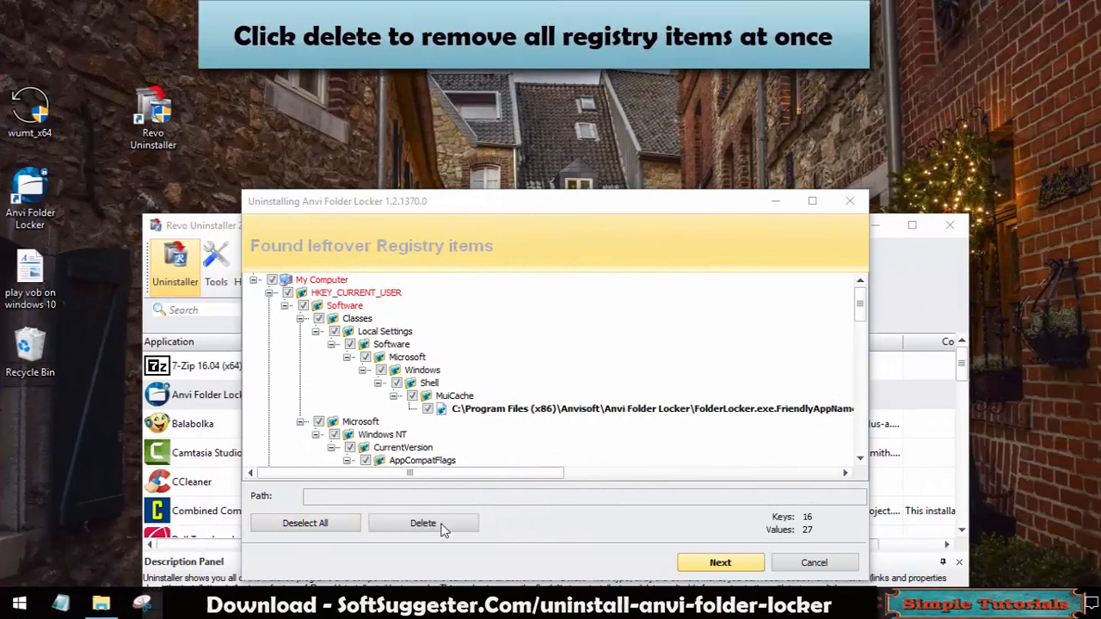
left_click(423, 523)
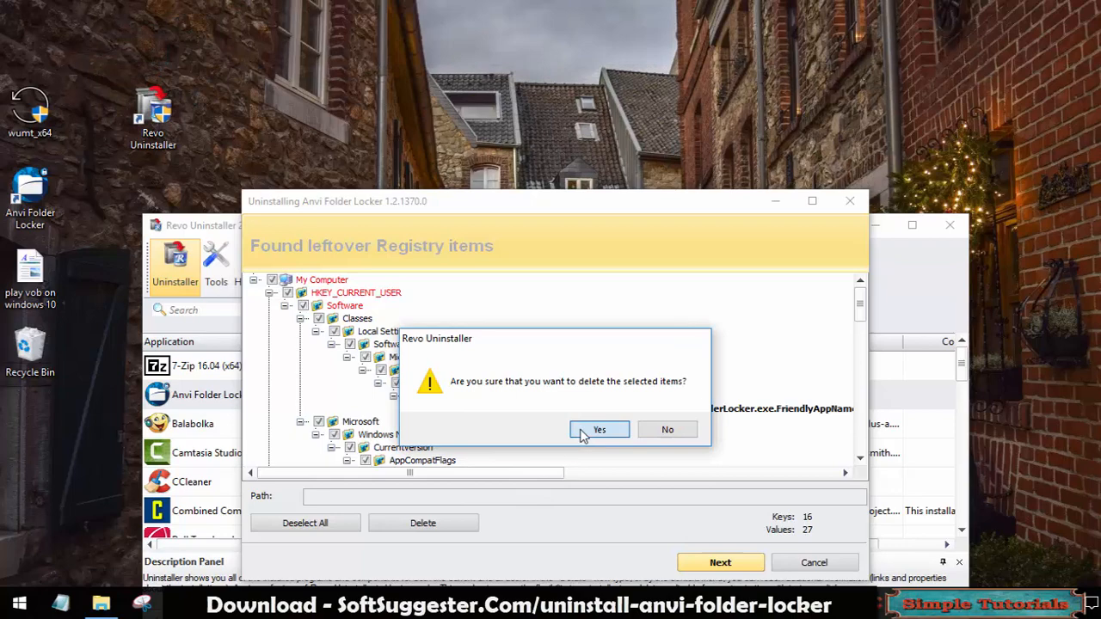
left_click(599, 429)
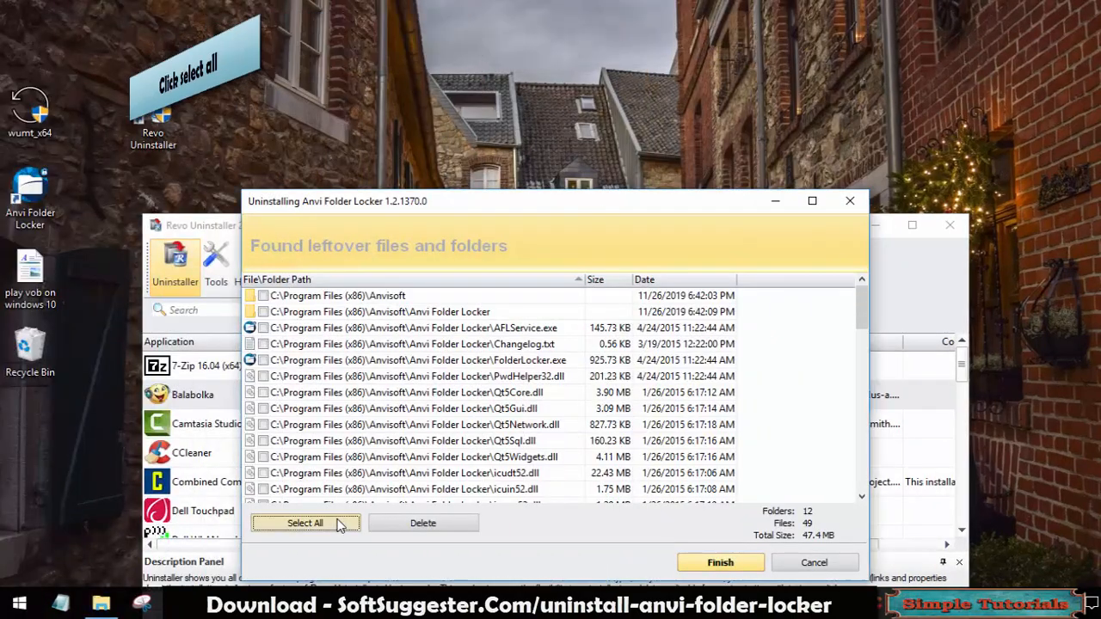
Select and delete all leftover files and folders, confirming and acknowledging the restart notice.
left_click(305, 523)
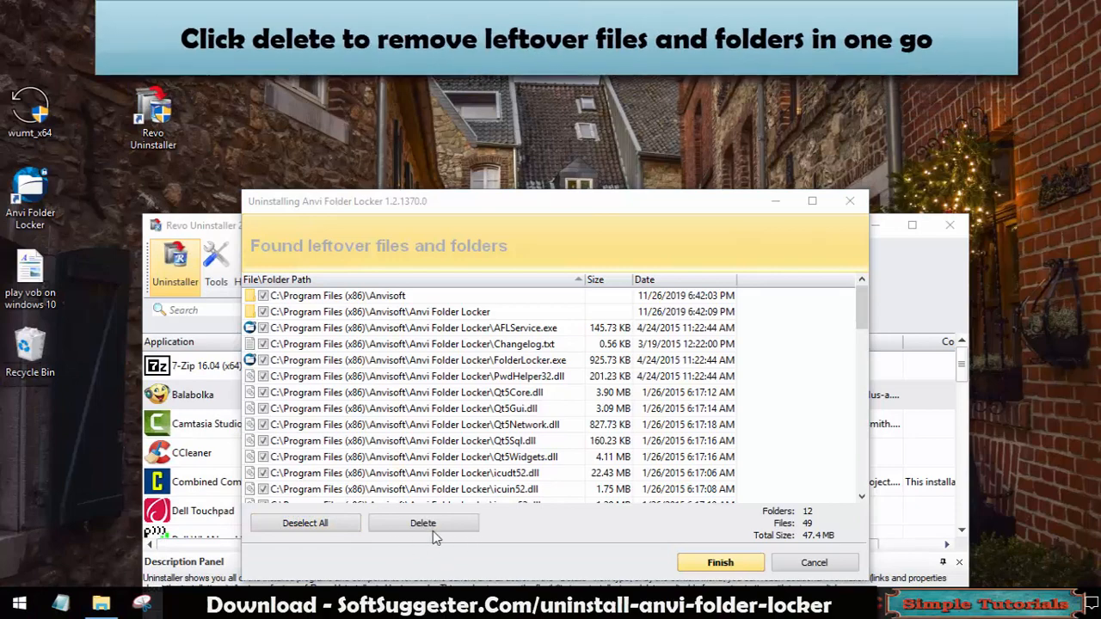
left_click(423, 523)
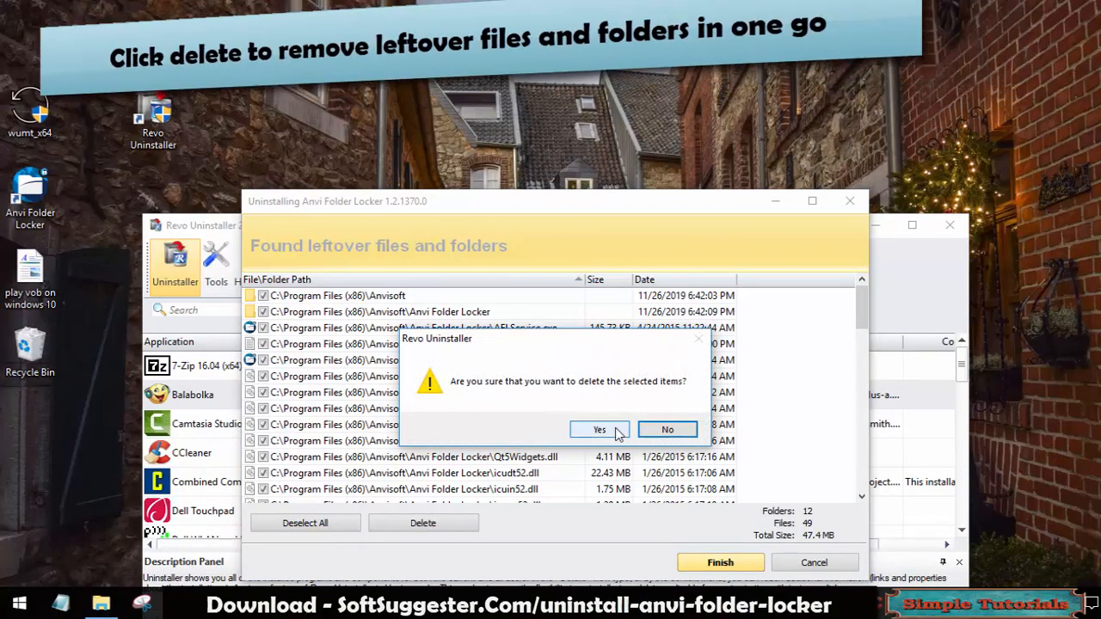
left_click(599, 430)
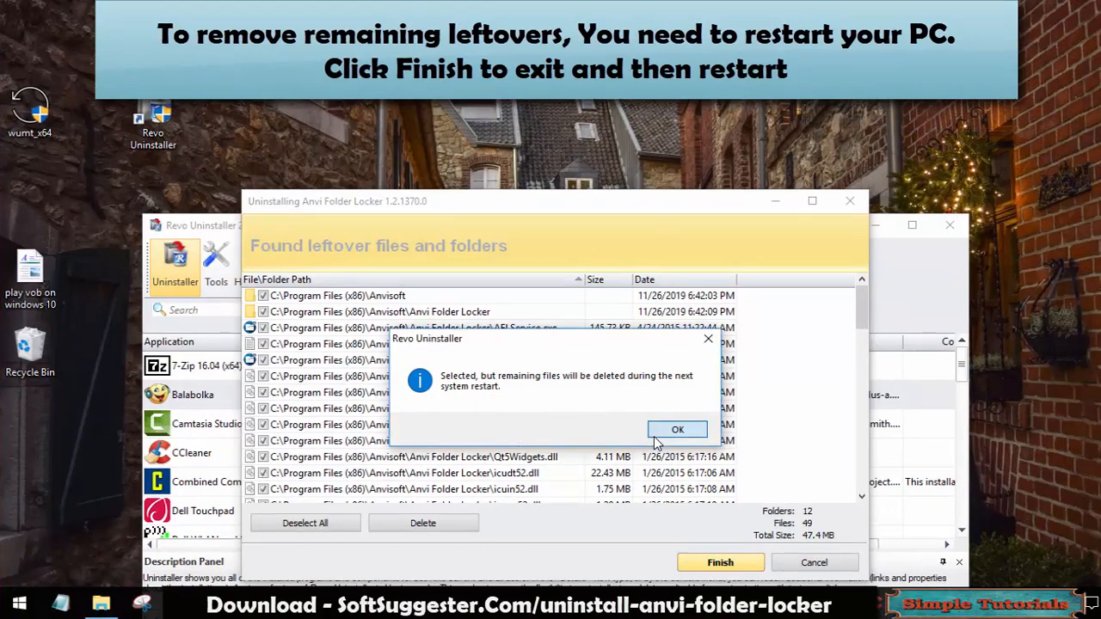
left_click(677, 429)
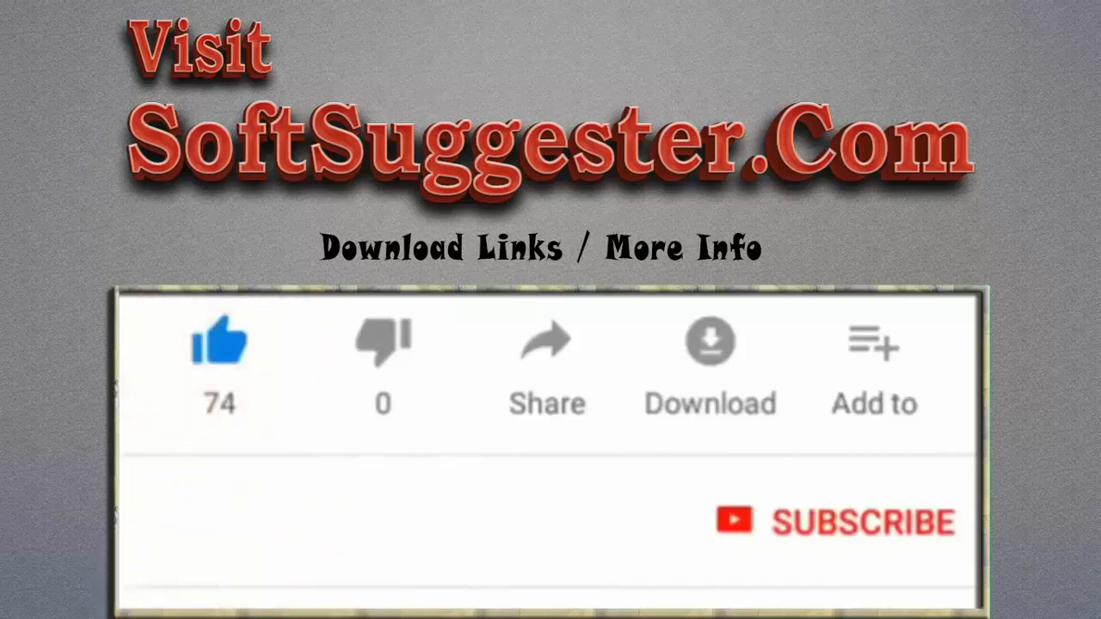
left_click(858, 522)
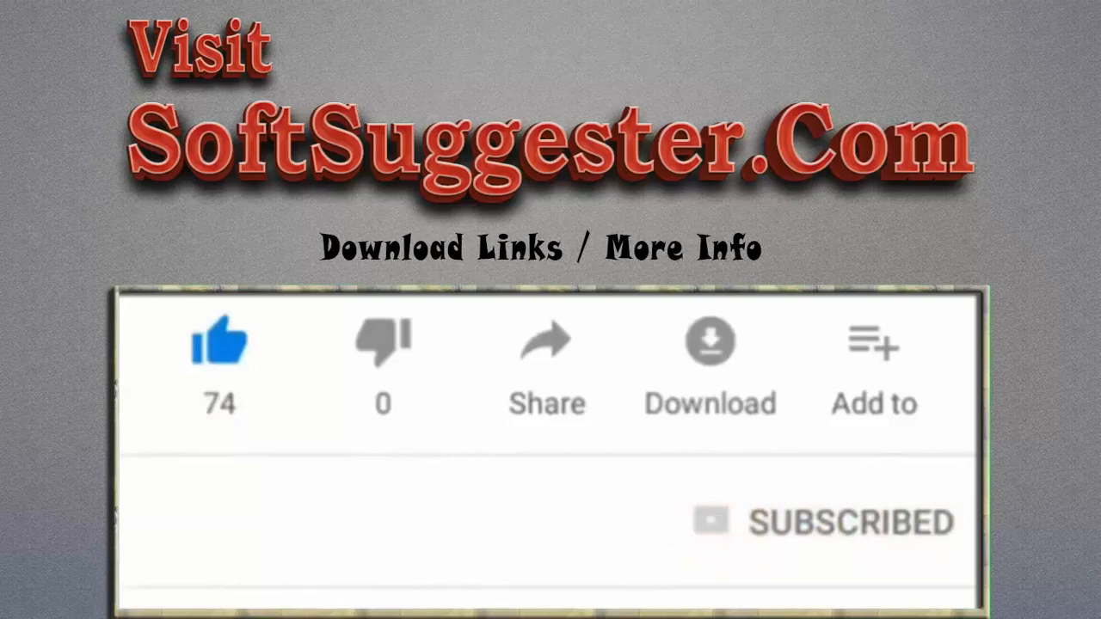